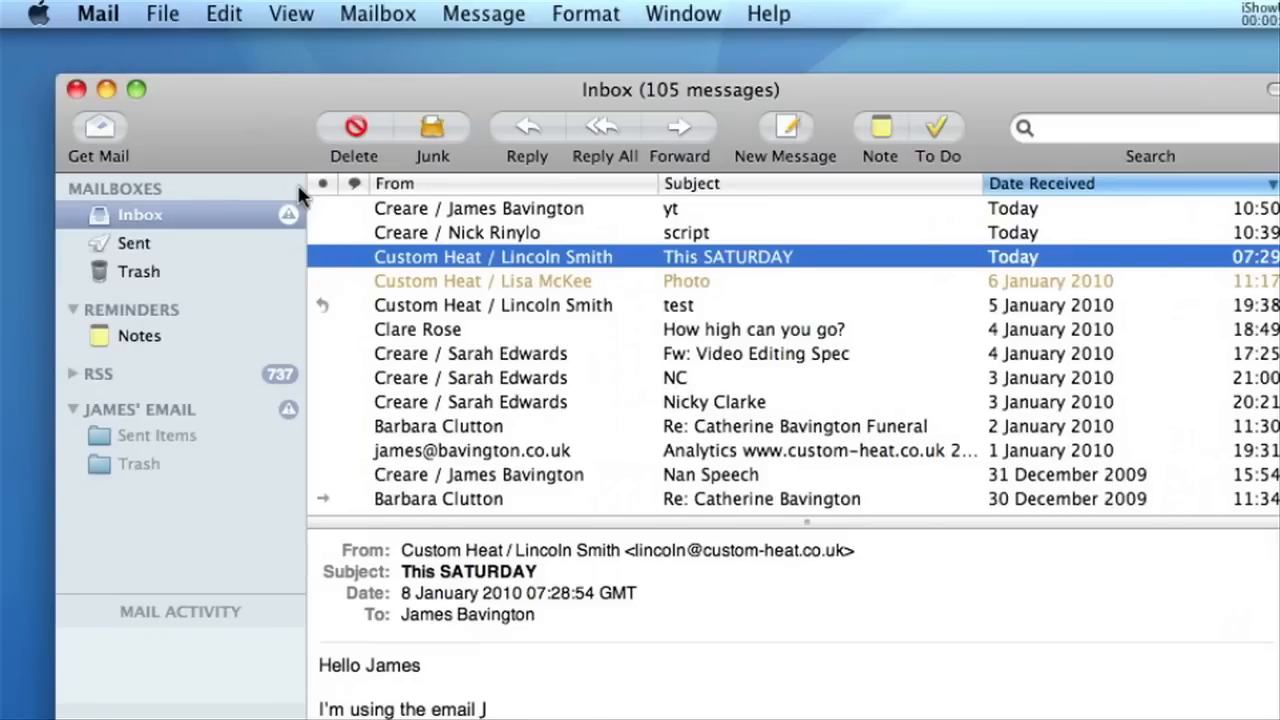
pyautogui.moveTo(450, 164)
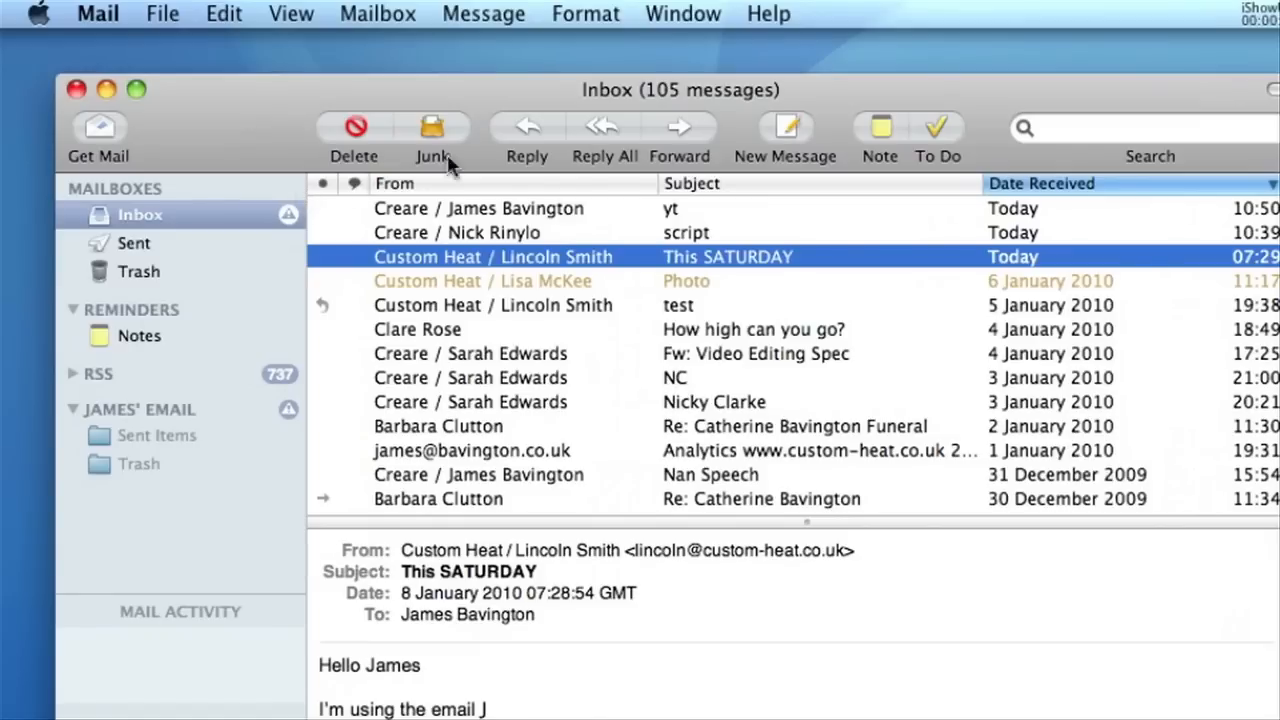
# - Bring up Mail's preferences so the Signatures section begins loading
pyautogui.click(784, 136)
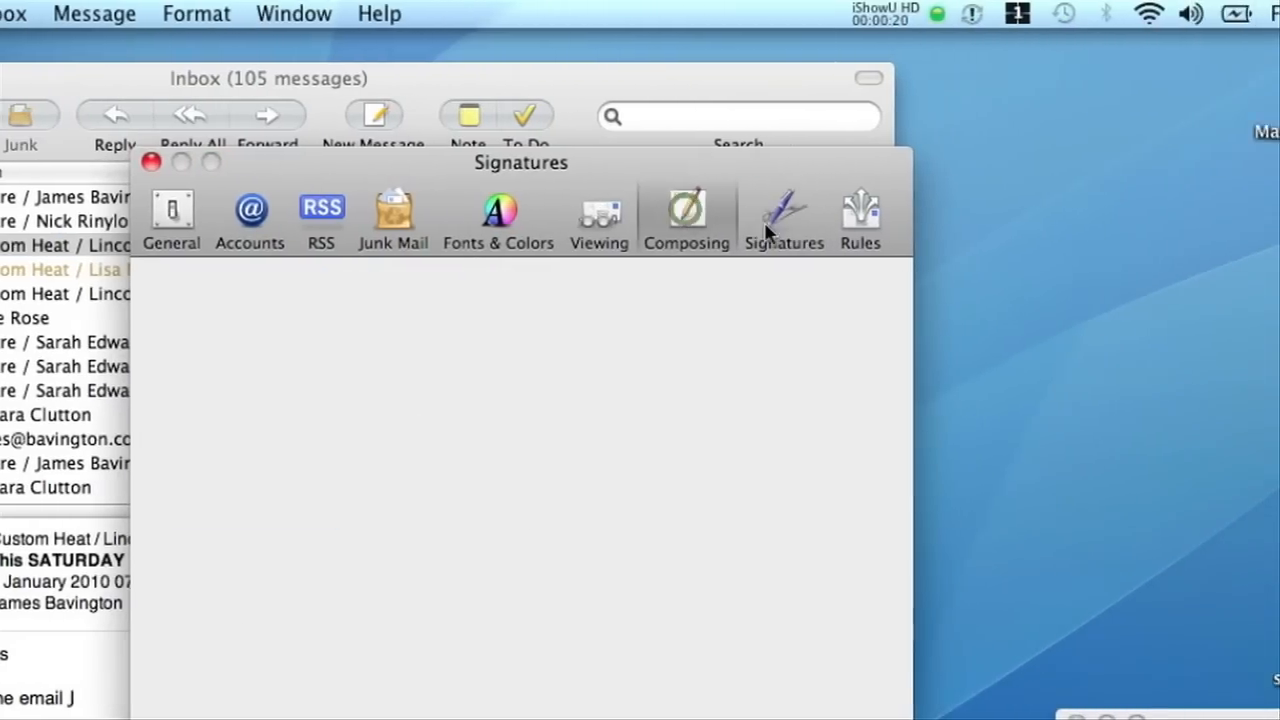
# - Add a new signature named James under the James' Email account
pyautogui.click(784, 216)
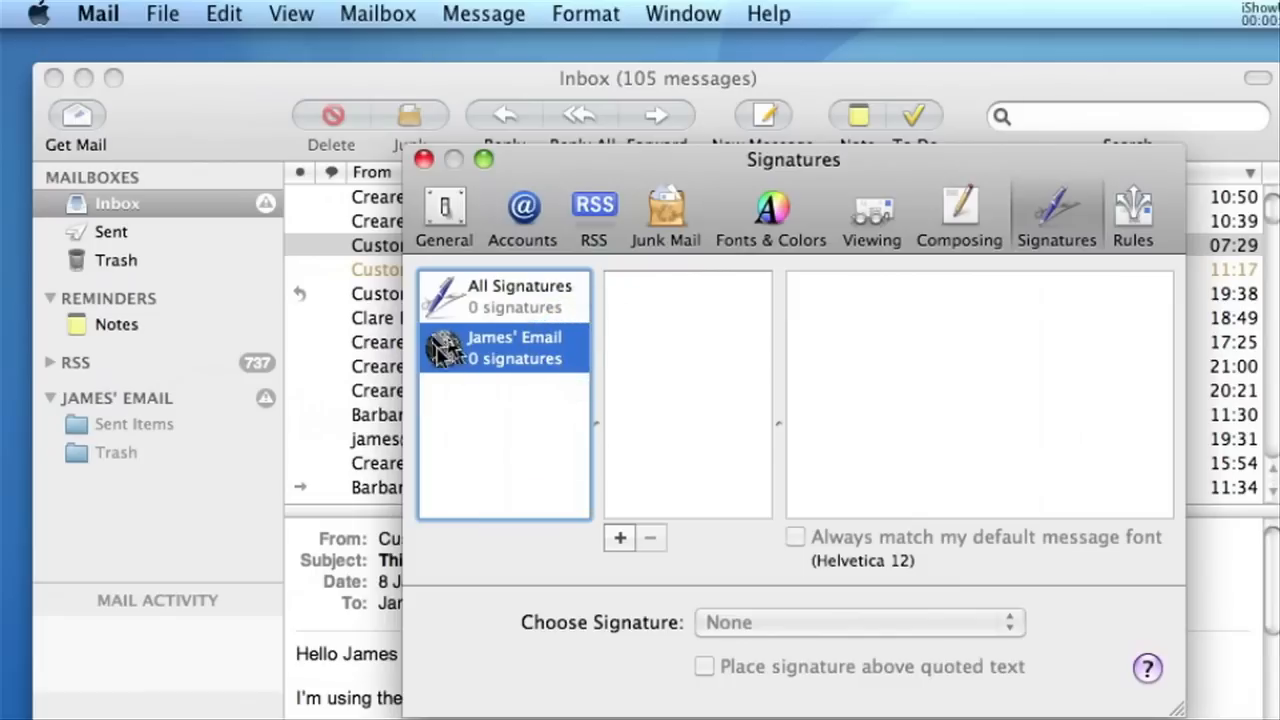
pyautogui.click(620, 536)
pyautogui.write('J')
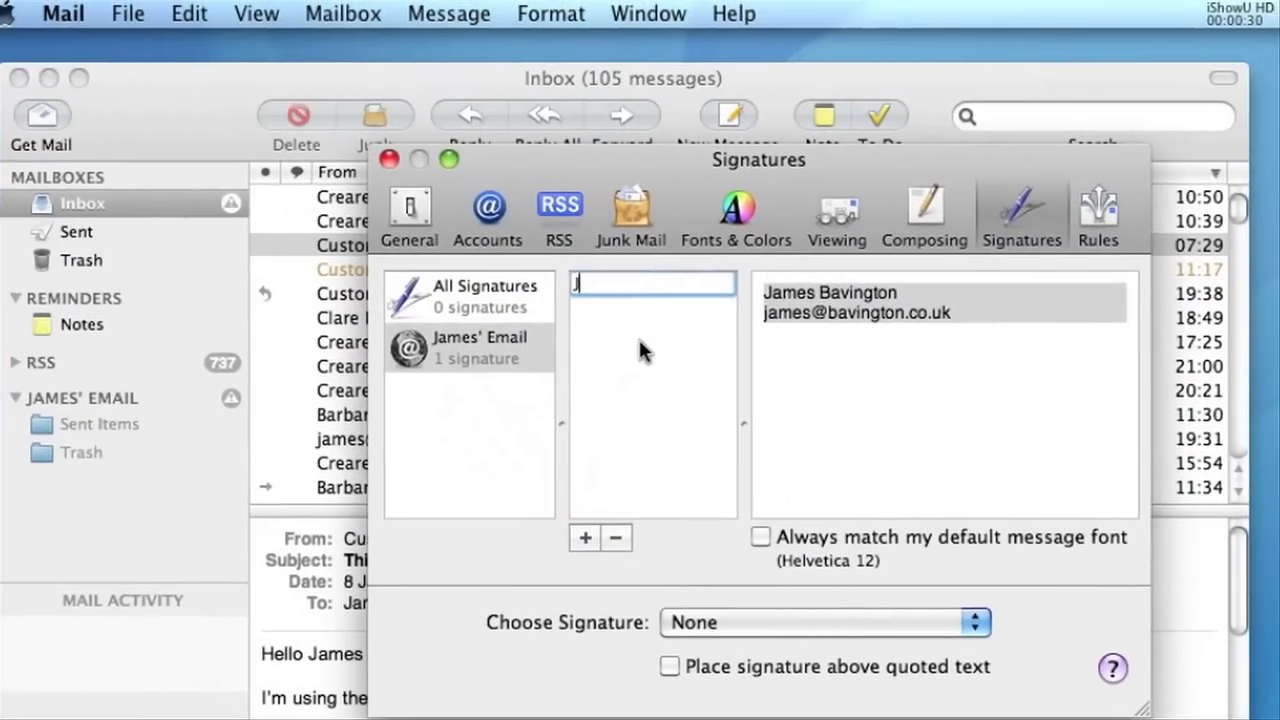
pyautogui.write('ames')
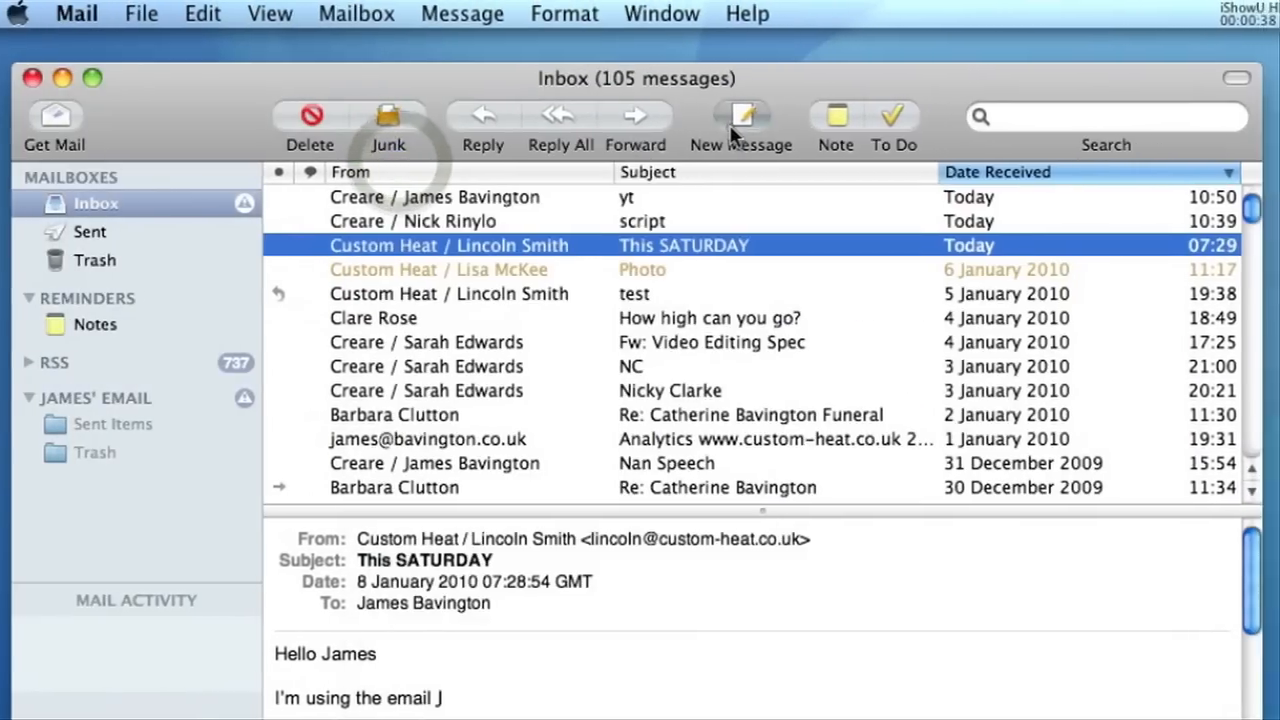
pyautogui.click(740, 114)
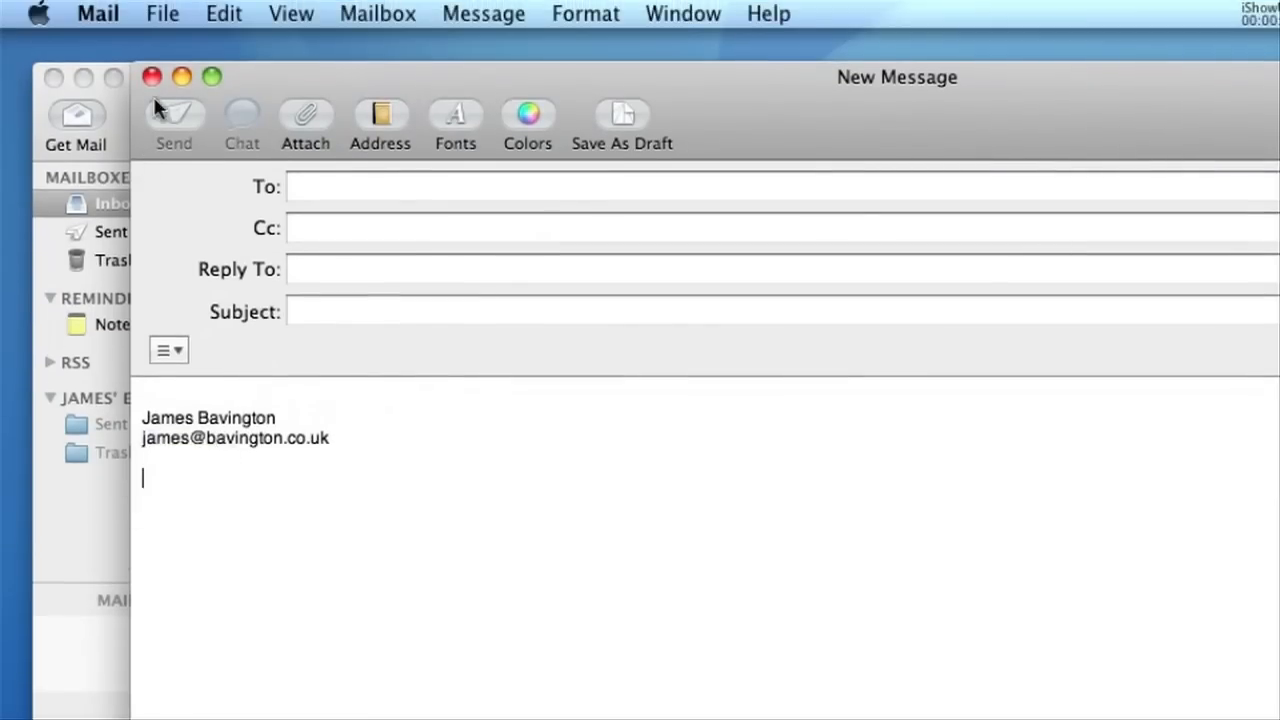
pyautogui.click(152, 76)
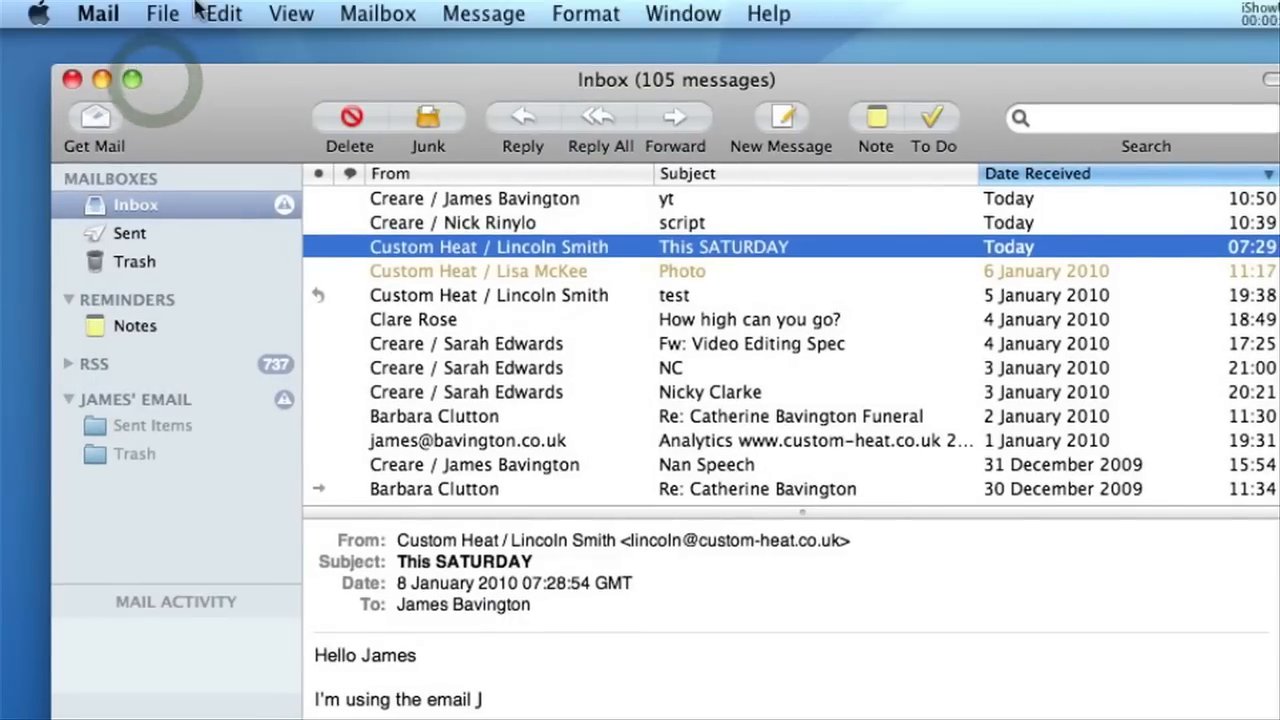
# - Return to Mail's preferences from the Mail menu before drafting the job title and address
pyautogui.click(96, 12)
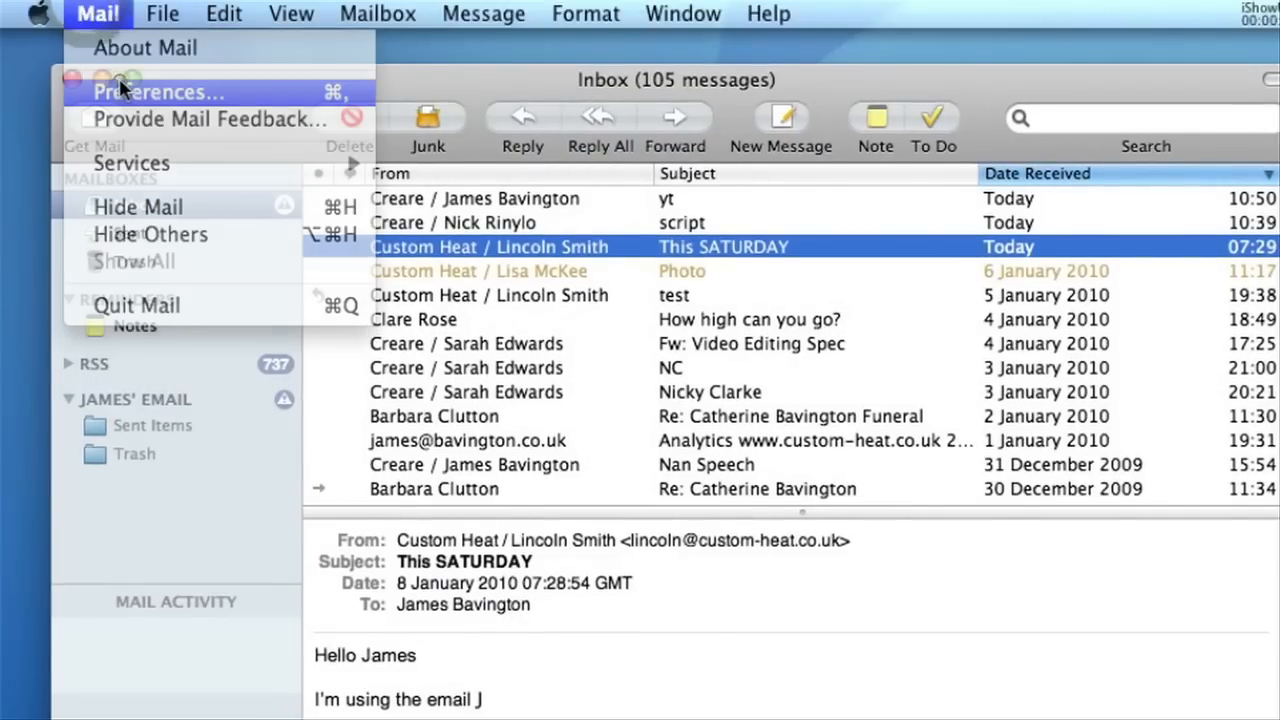
pyautogui.click(160, 92)
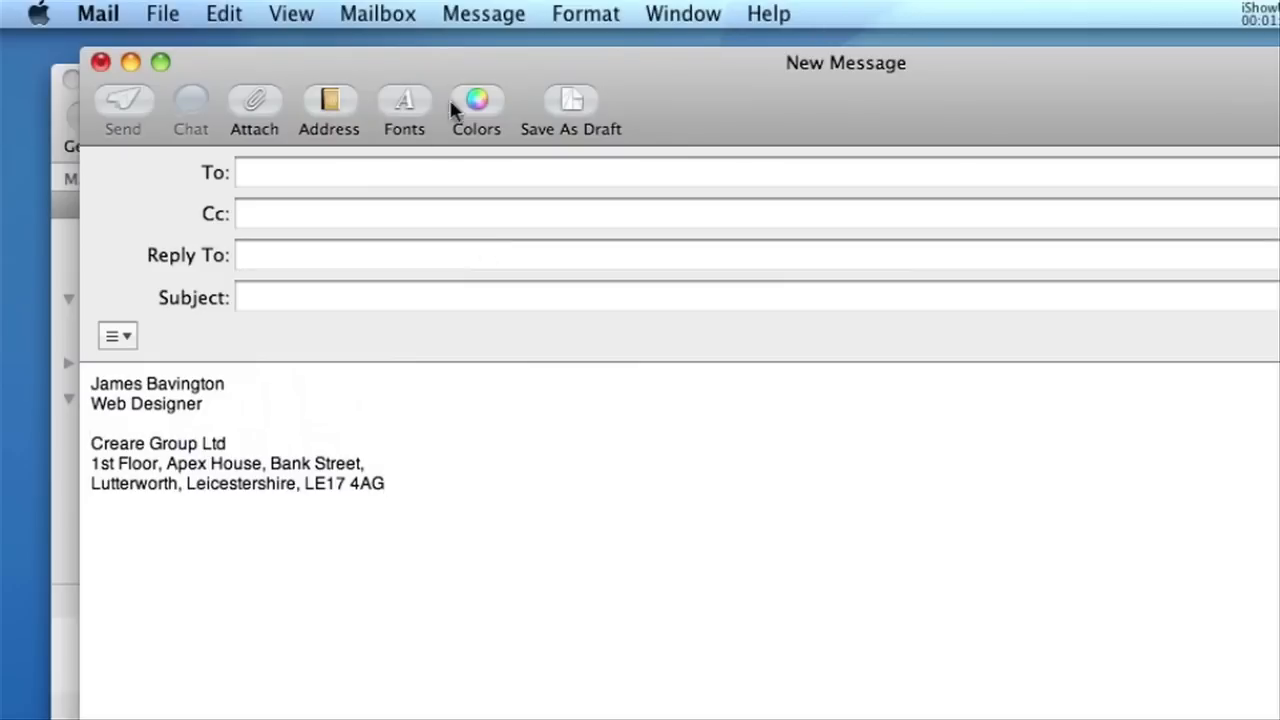
pyautogui.moveTo(264, 440)
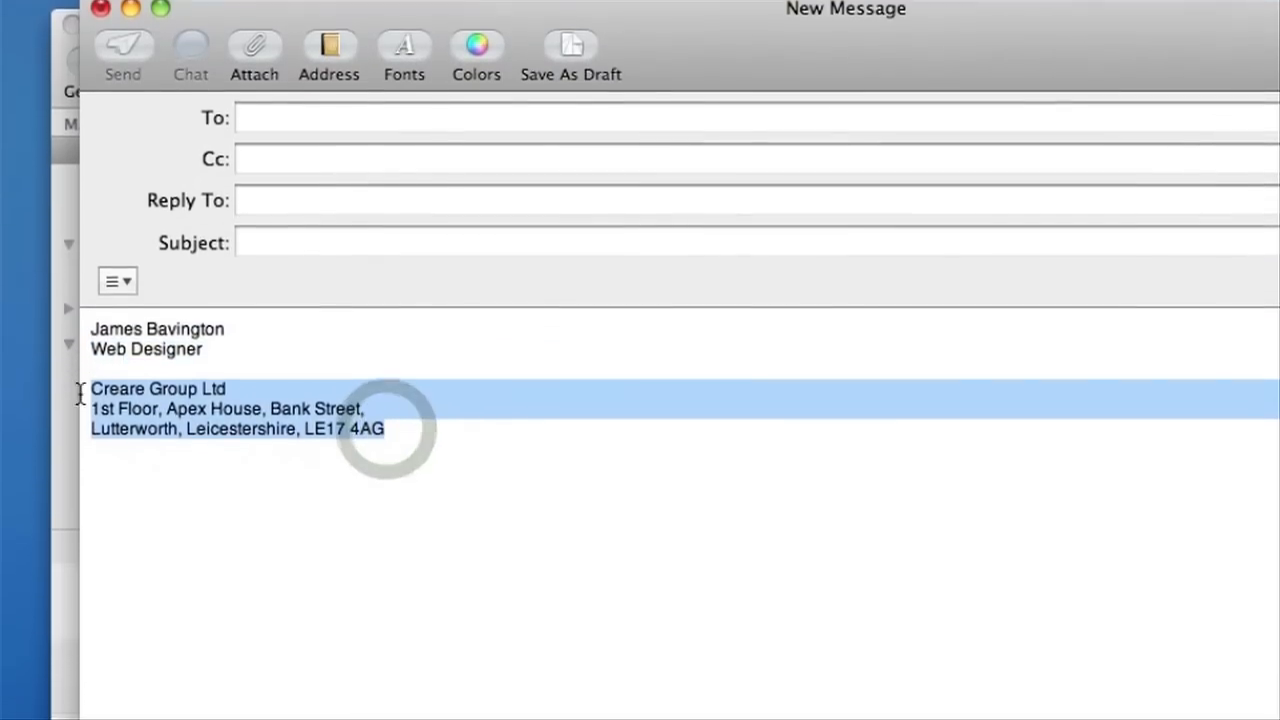
# - Colour the selected Creare Group Ltd address lines green via the Colors panel
pyautogui.click(476, 50)
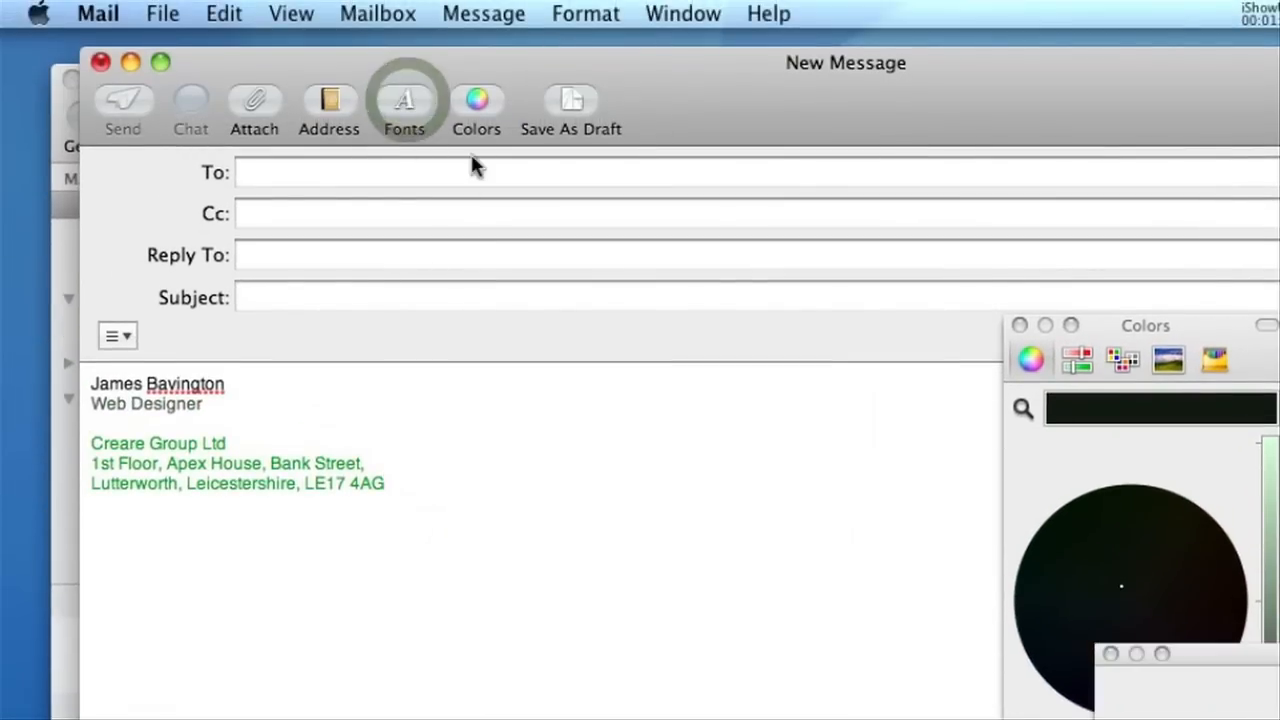
# - Switch the signature text to the Gill Sans typeface from the Fonts panel
pyautogui.click(404, 108)
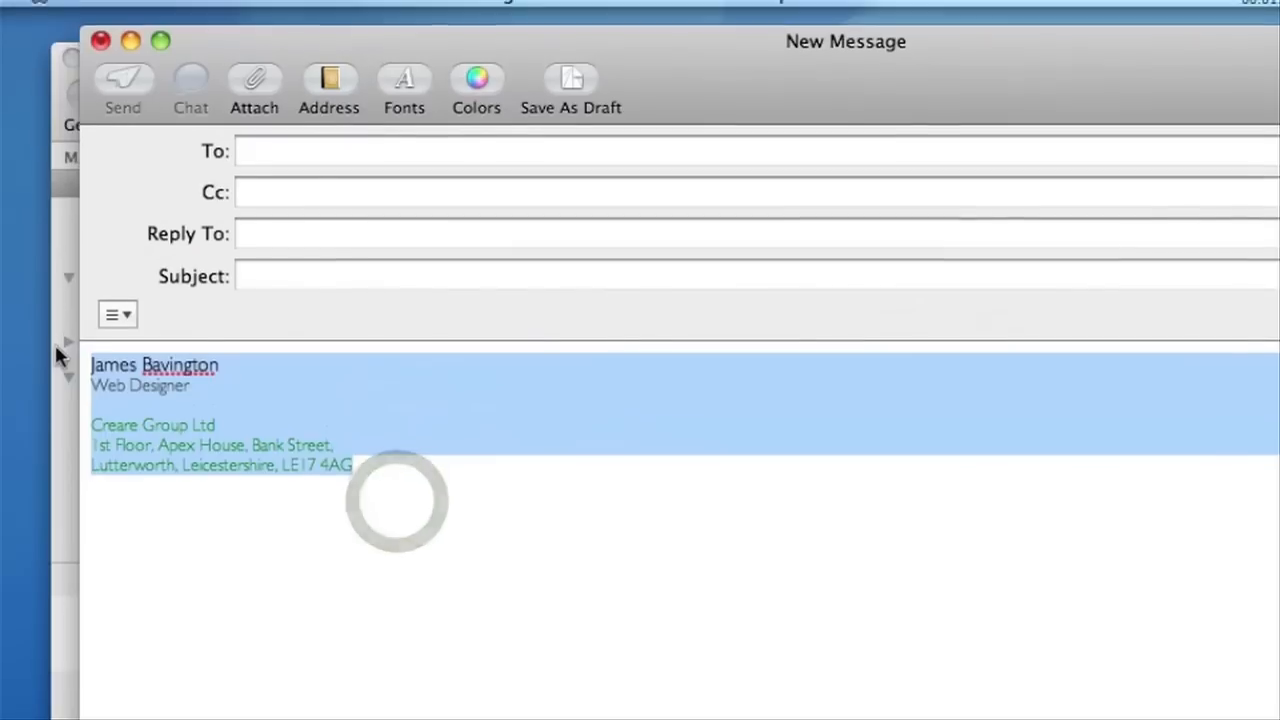
# - Save the styled text into the James signature, then start a new message showing it
pyautogui.click(96, 12)
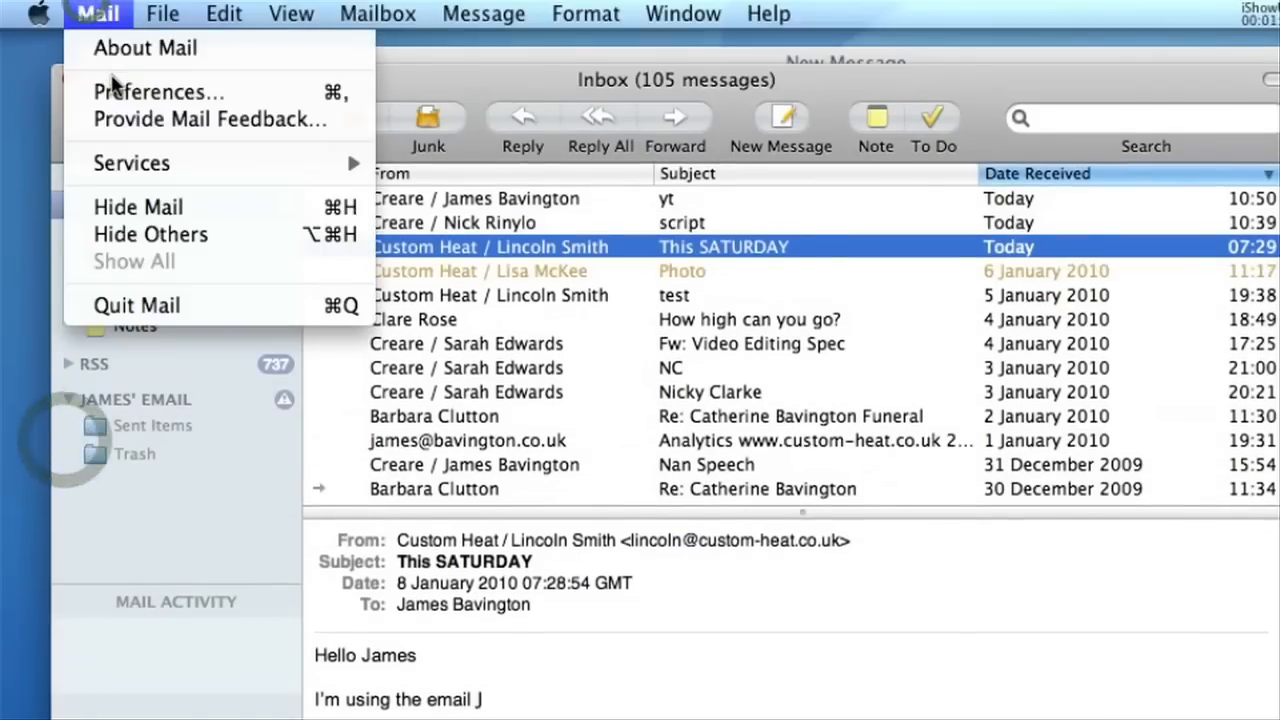
pyautogui.click(158, 92)
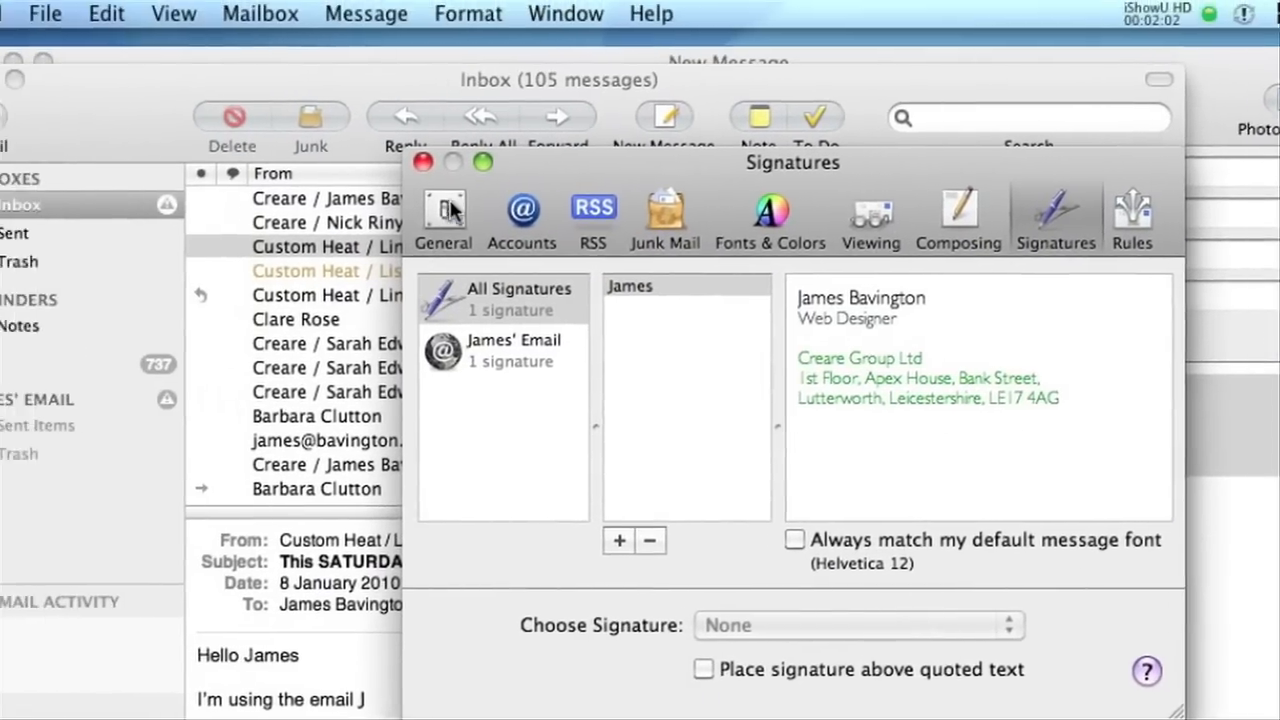
pyautogui.click(424, 162)
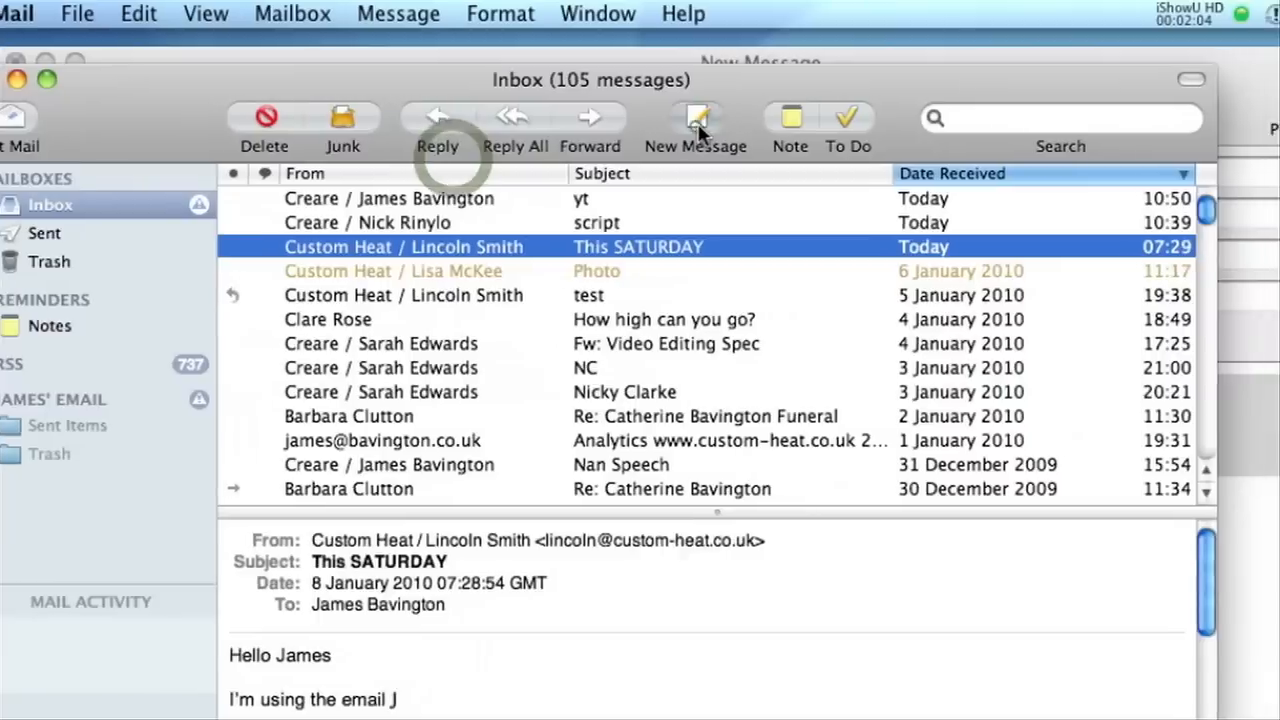
pyautogui.click(696, 120)
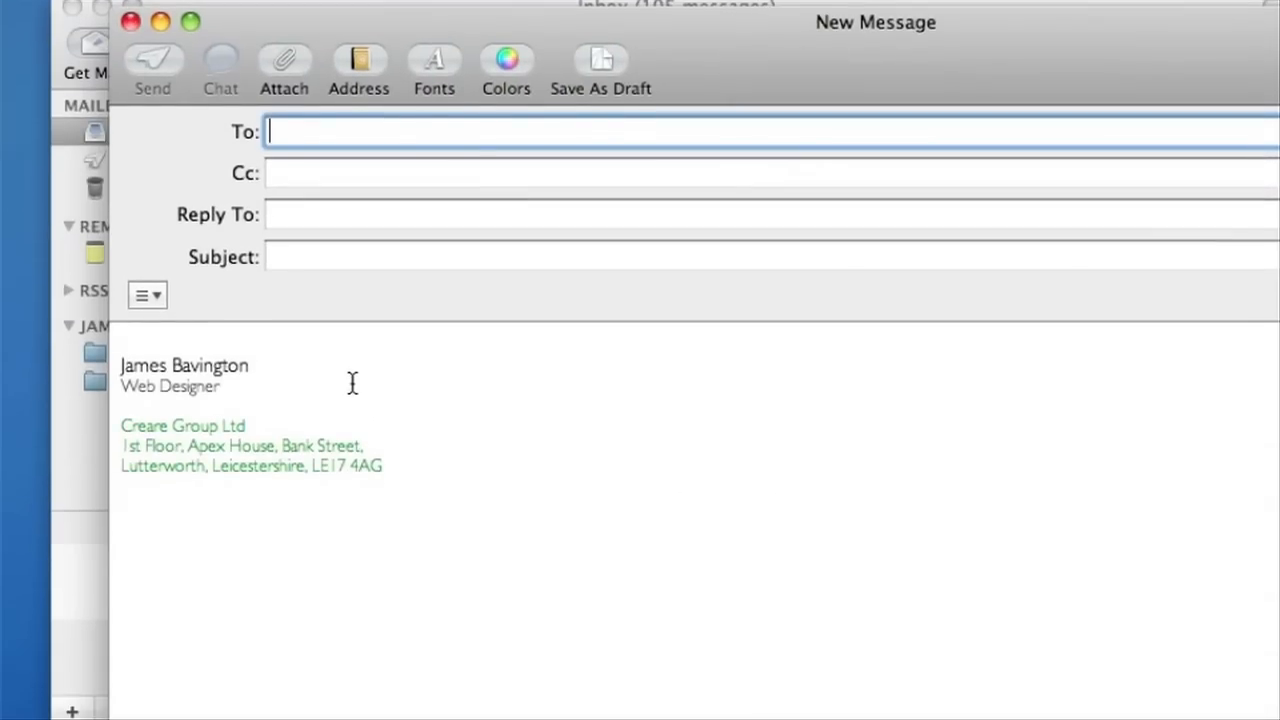